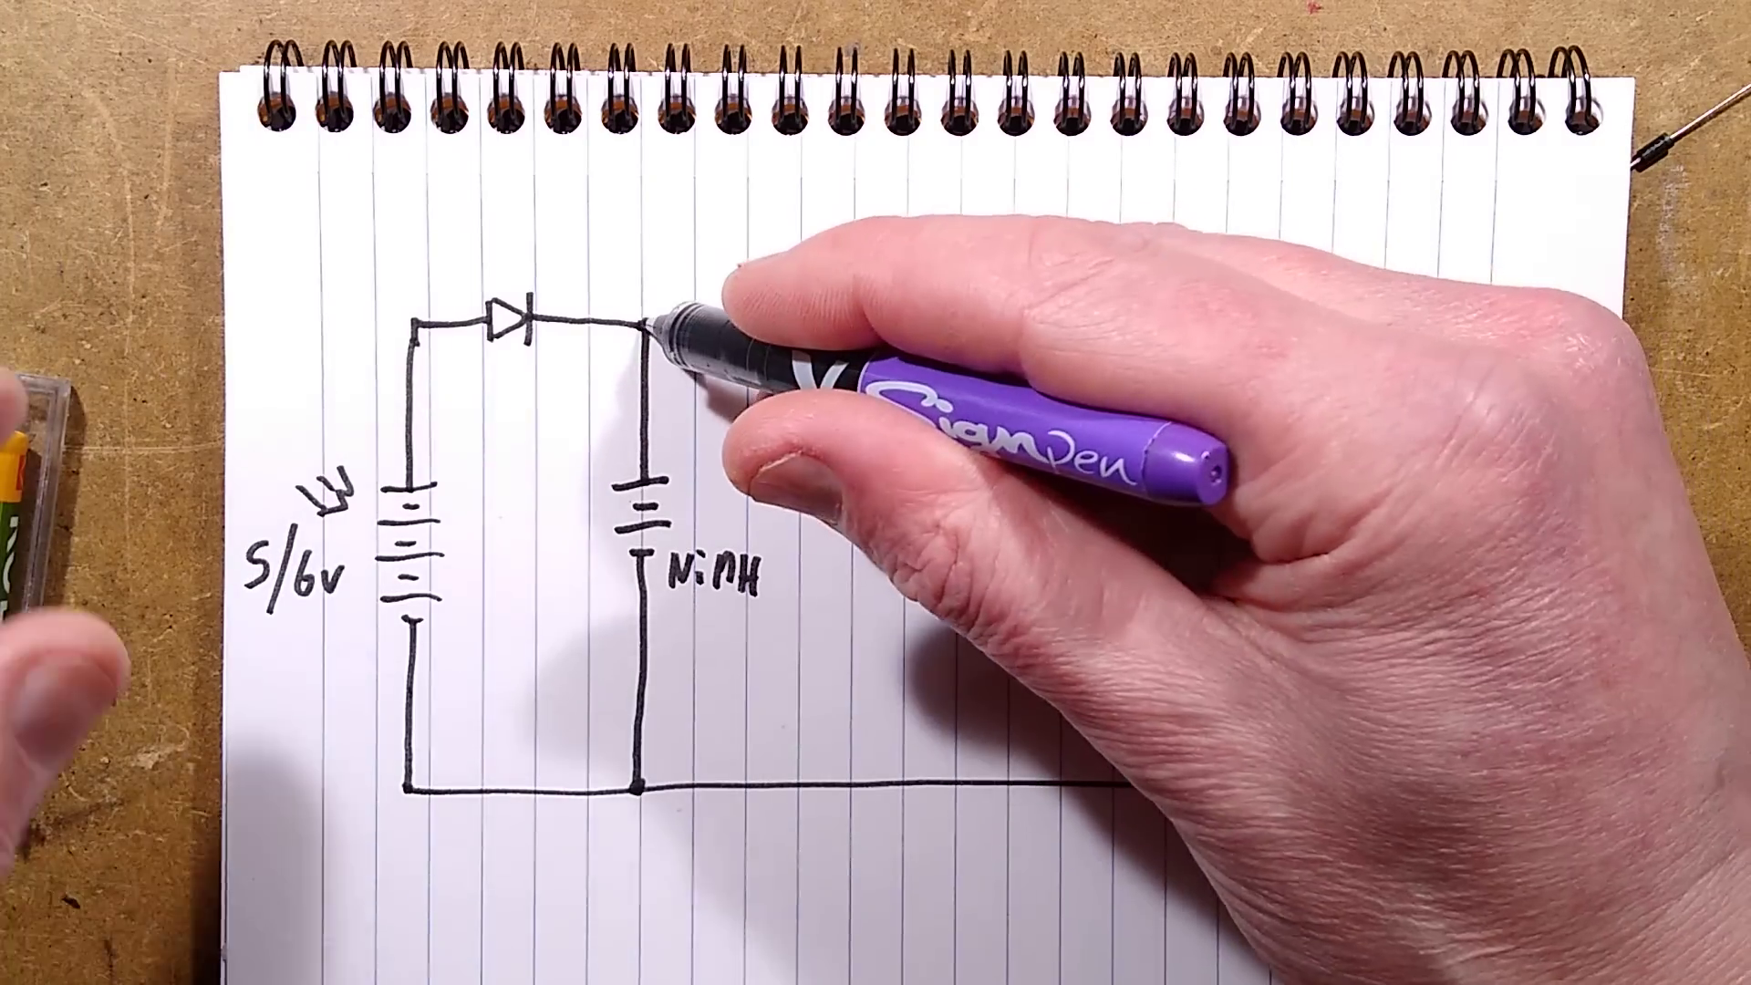
drag(647, 324, 1430, 326)
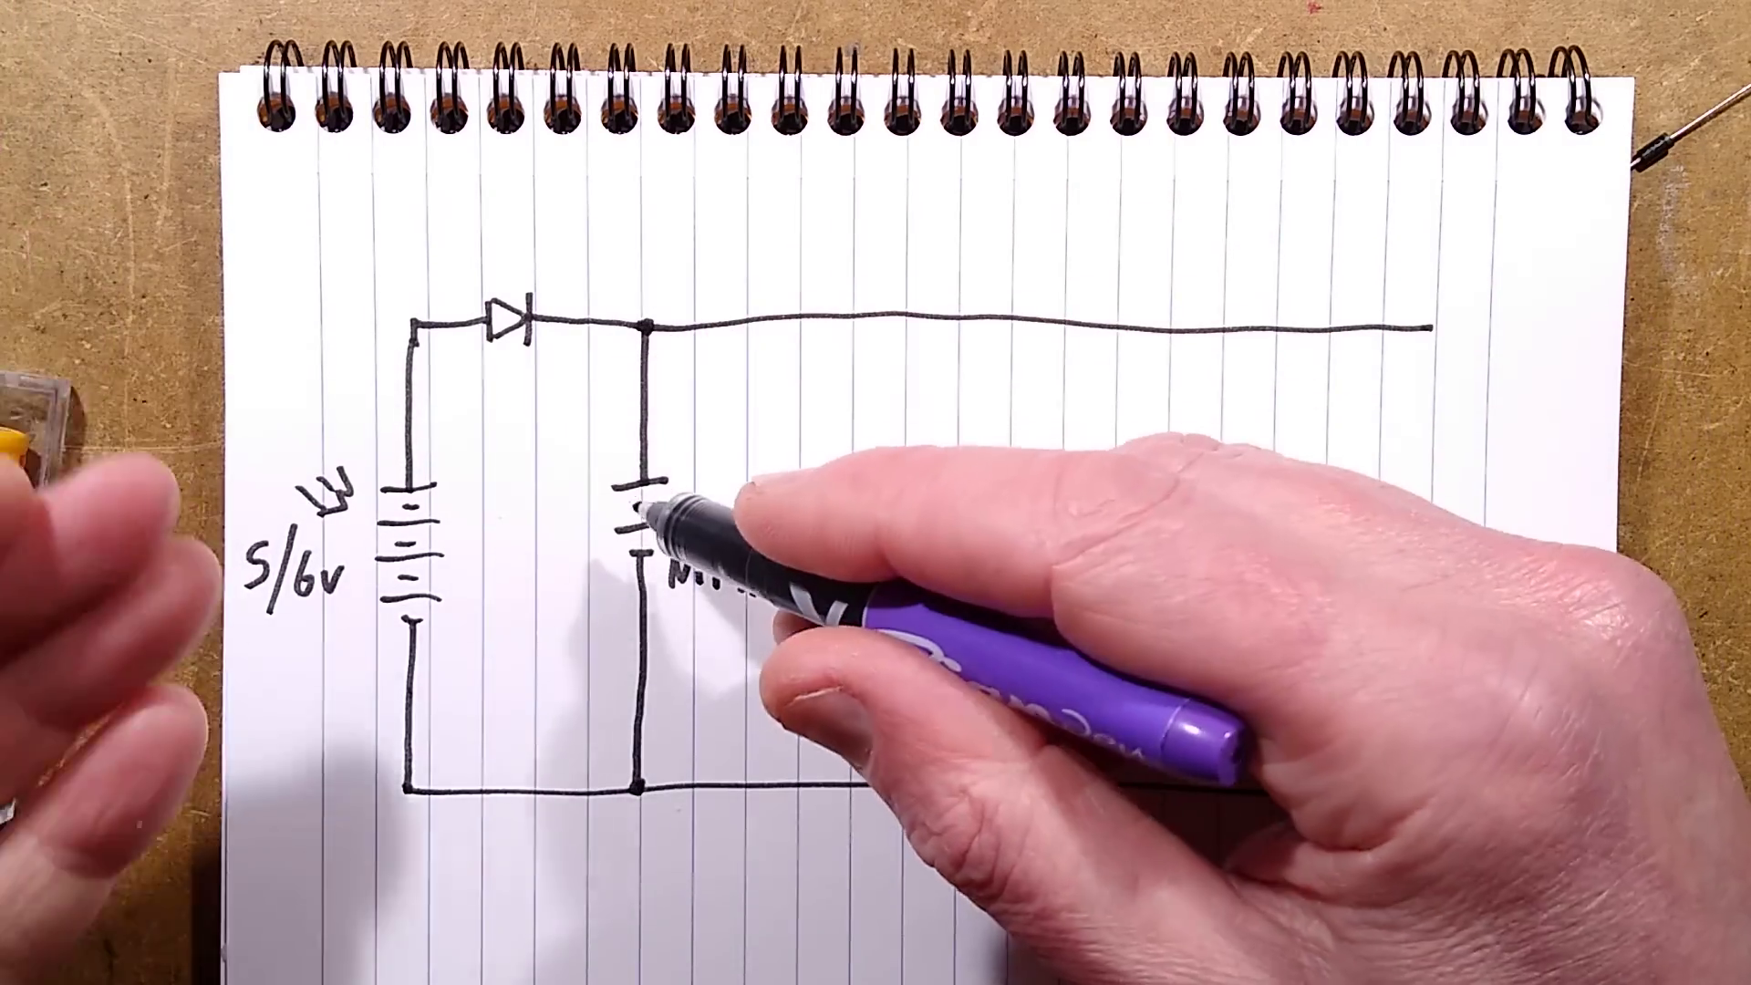